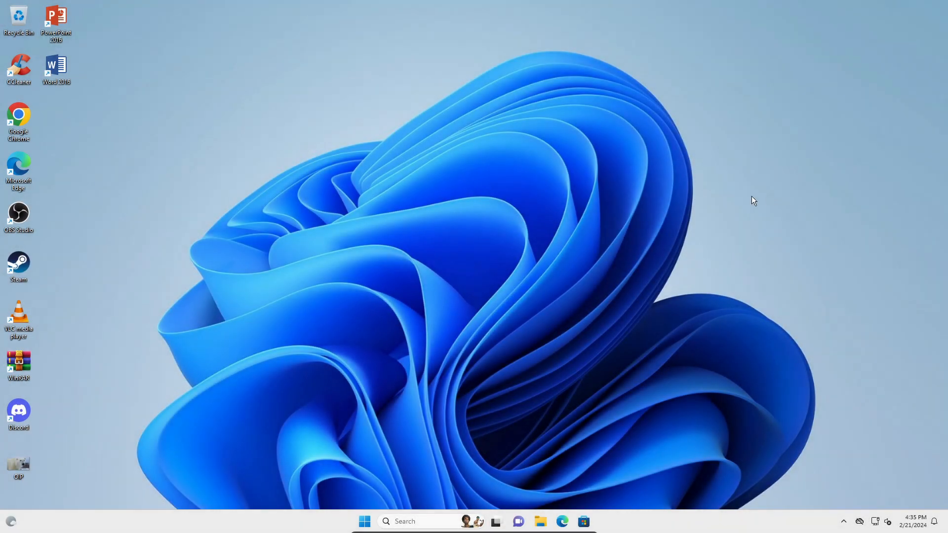
{"action": "mouse_move", "coordinate": [786, 238]}
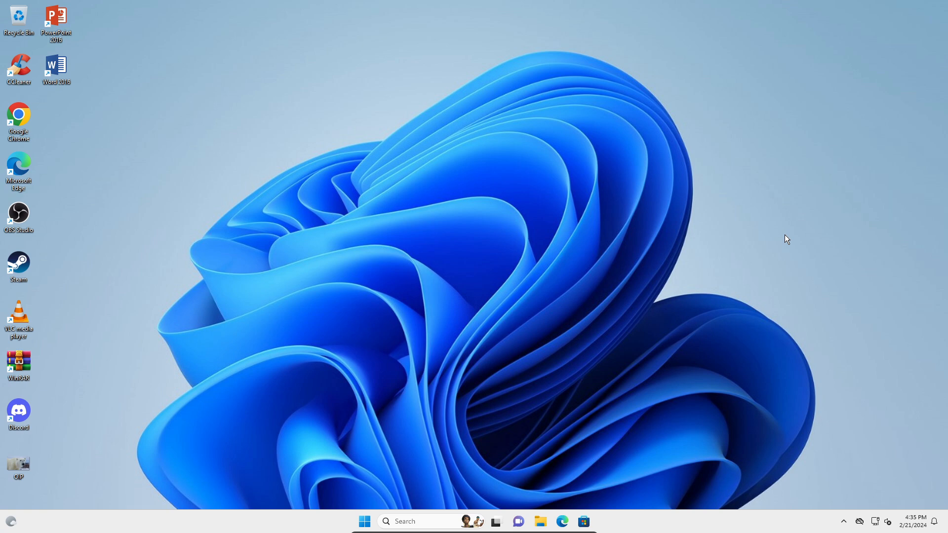
{"action": "mouse_move", "coordinate": [810, 267]}
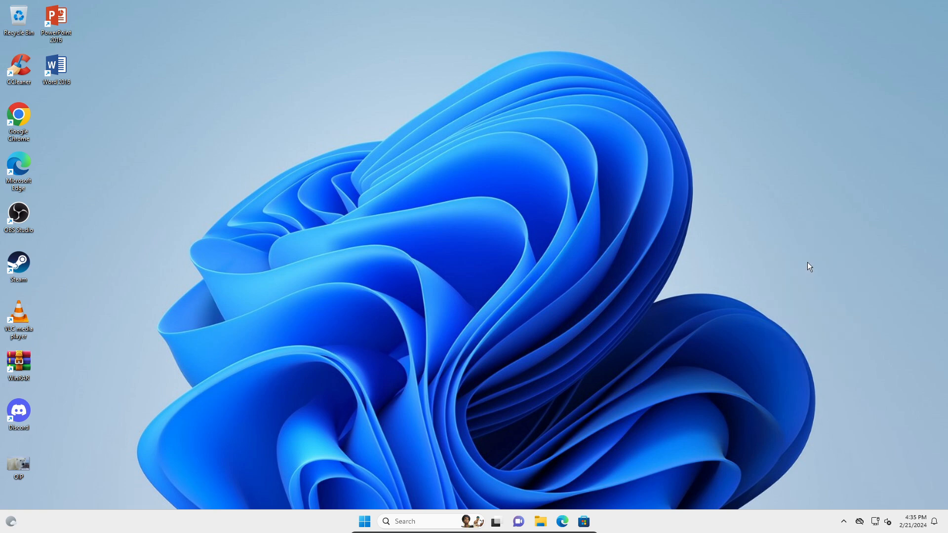
{"action": "mouse_move", "coordinate": [691, 180]}
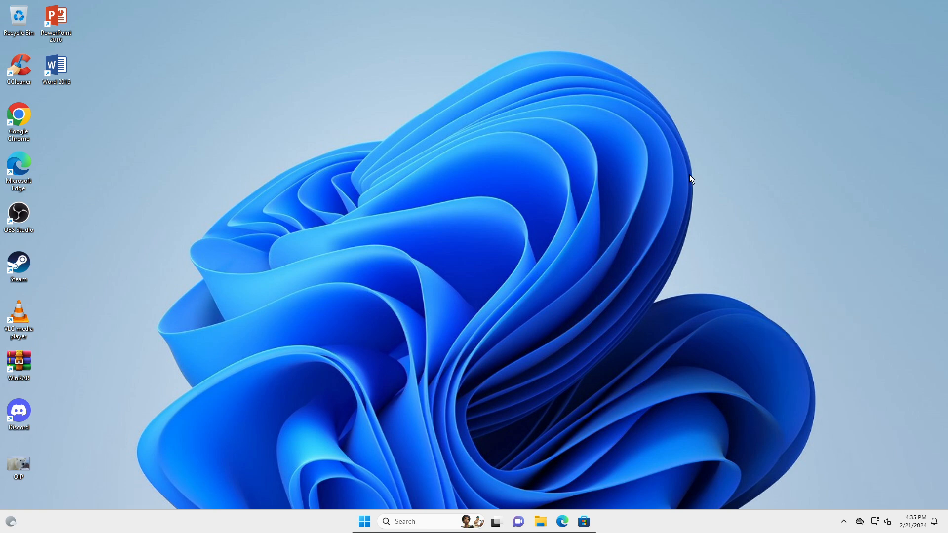
{"action": "mouse_move", "coordinate": [727, 215]}
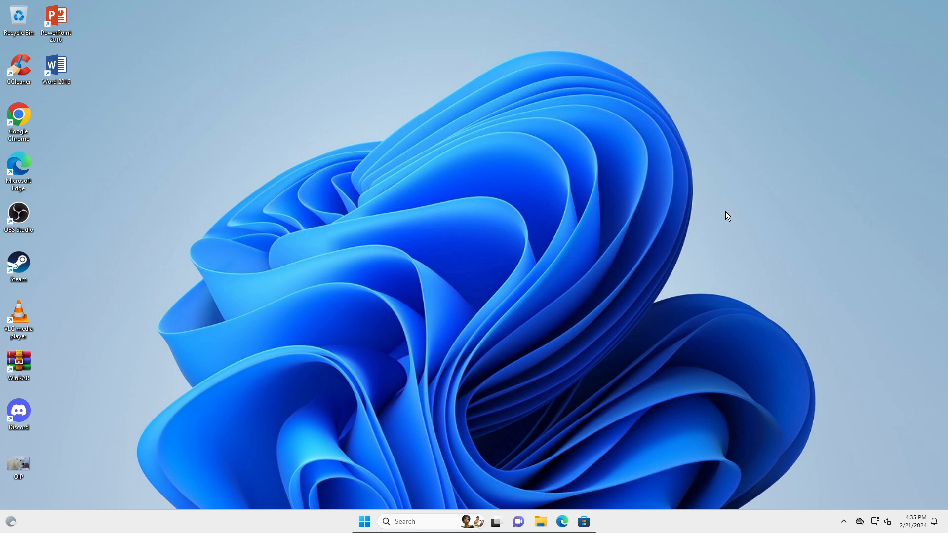
{"action": "mouse_move", "coordinate": [682, 267]}
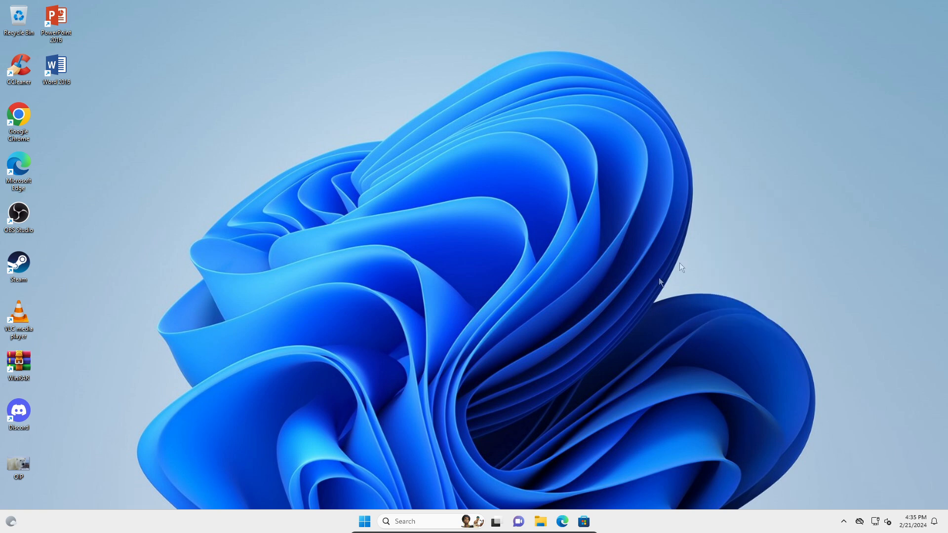
Open Microsoft Store from the taskbar and search for 'vlc'.
{"action": "left_click", "coordinate": [582, 521]}
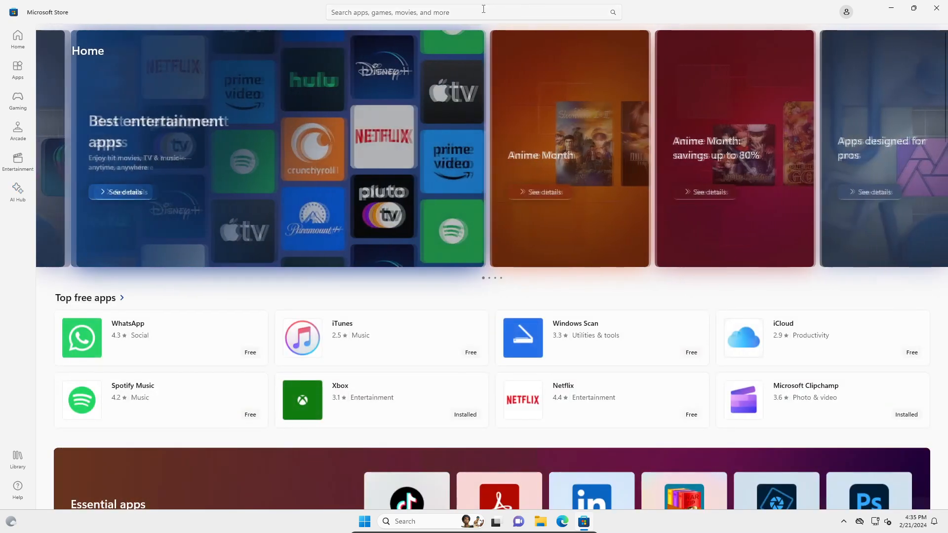
{"action": "type", "text": "v"}
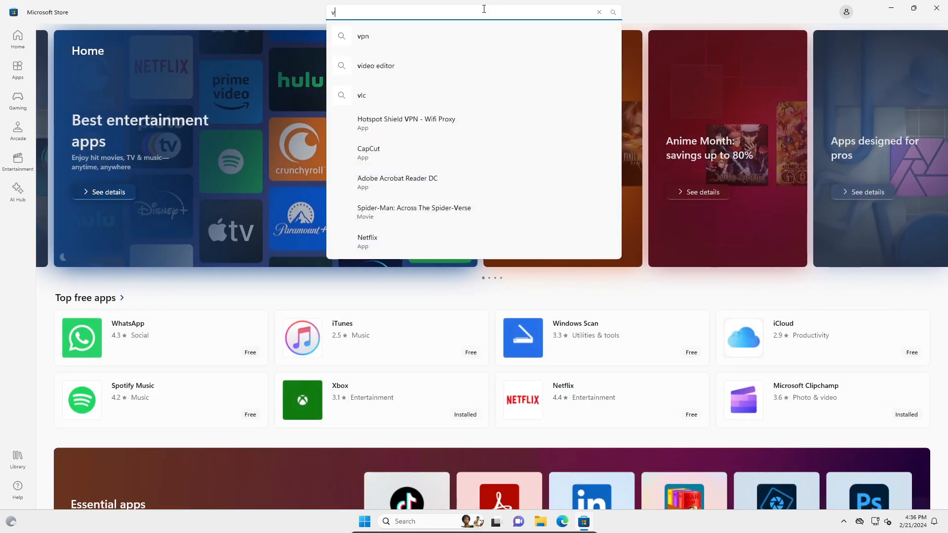
{"action": "type", "text": "lc"}
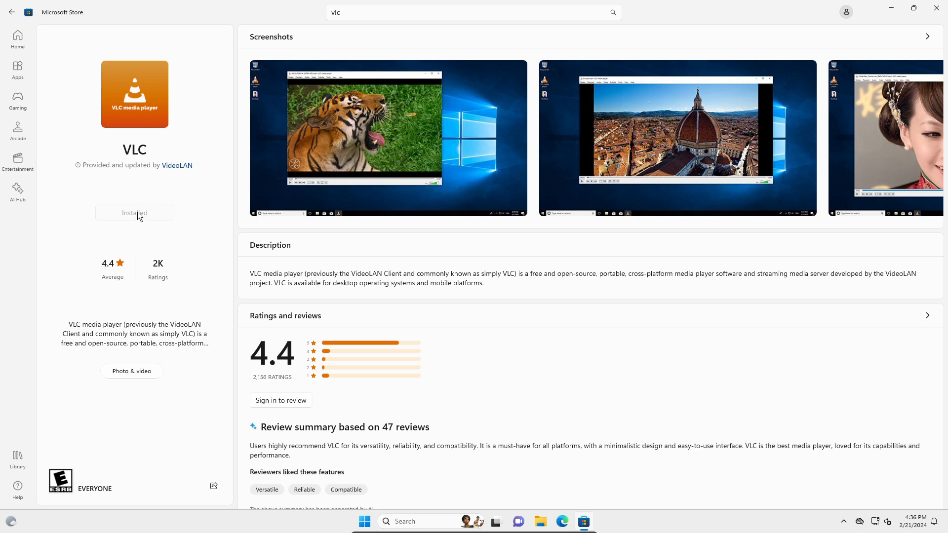
{"action": "mouse_move", "coordinate": [918, 30]}
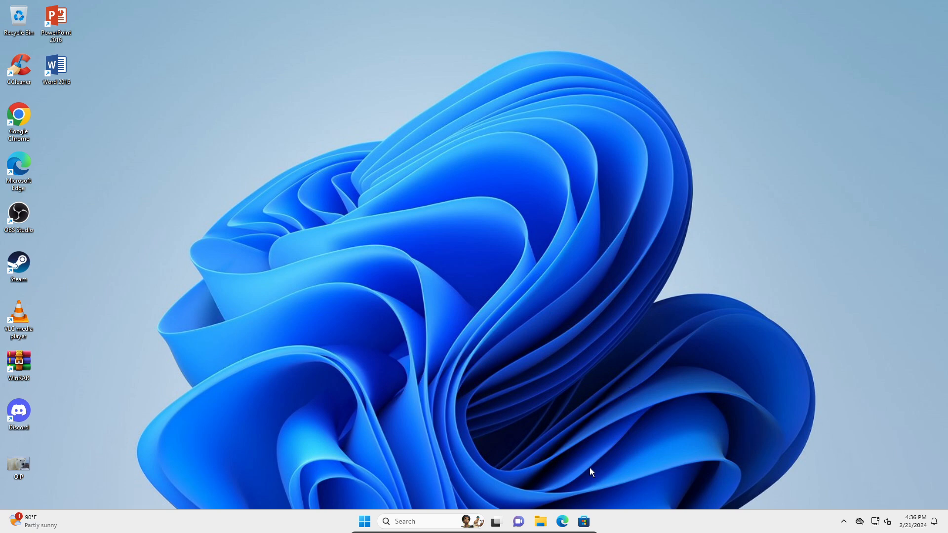
{"action": "mouse_move", "coordinate": [498, 296]}
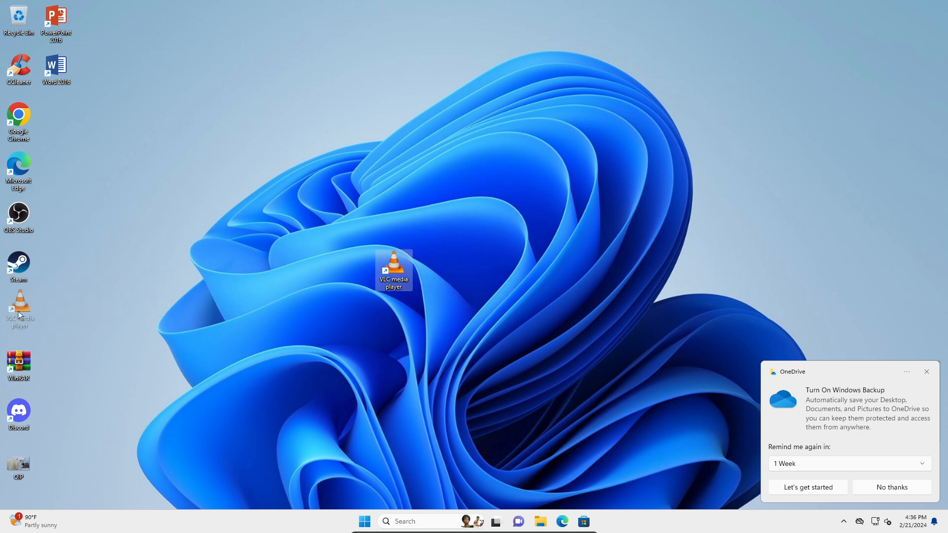
Dismiss the desktop right-click menu and the OneDrive backup notification, leaving the VLC shortcut visible.
{"action": "right_click", "coordinate": [453, 248]}
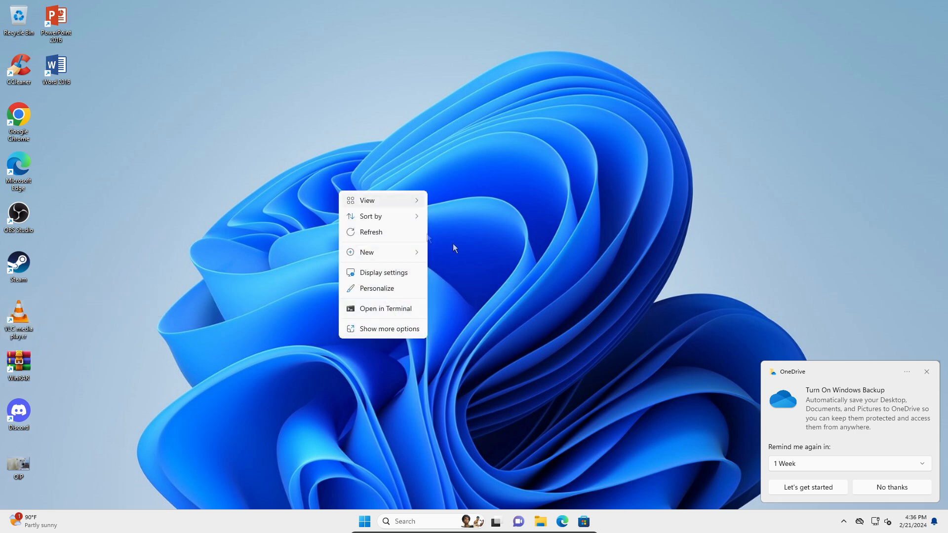
{"action": "left_click", "coordinate": [205, 331]}
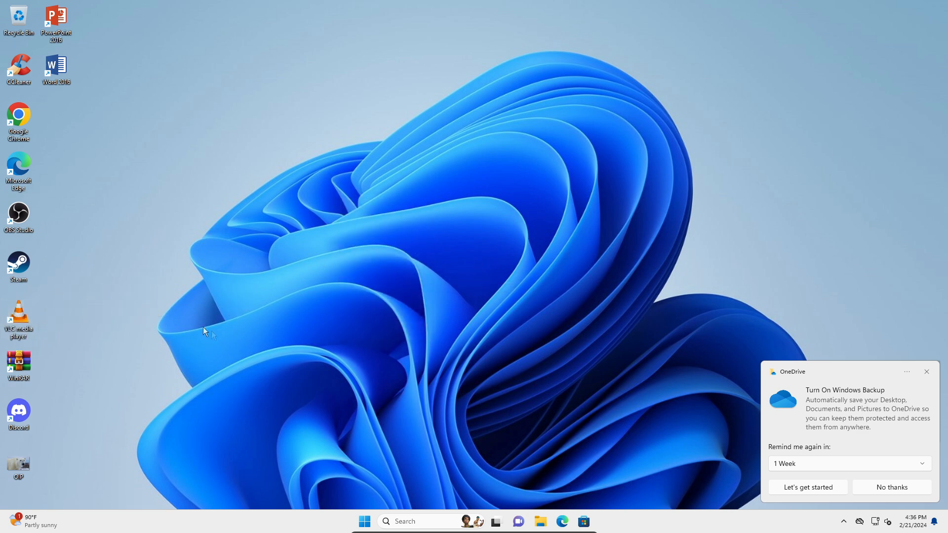
{"action": "mouse_move", "coordinate": [929, 379]}
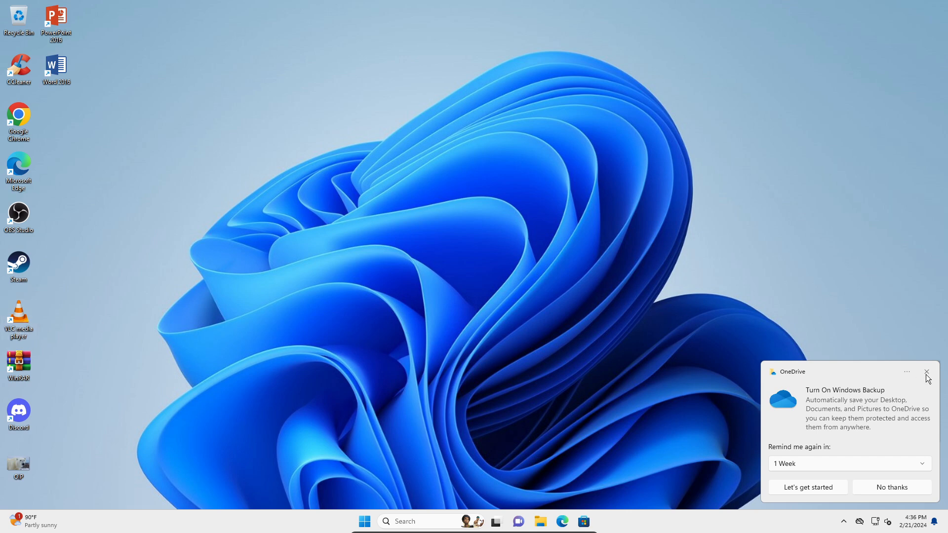
{"action": "left_click", "coordinate": [926, 372]}
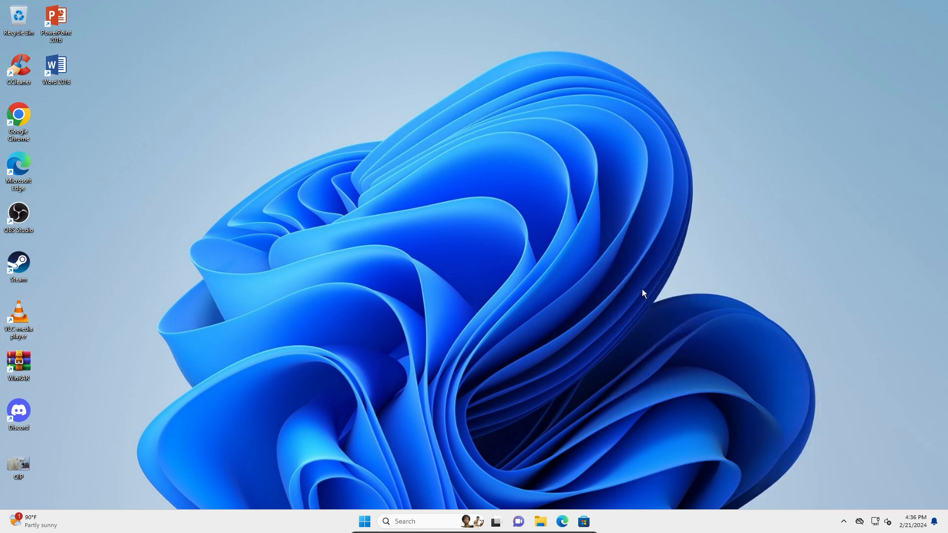
{"action": "mouse_move", "coordinate": [450, 284]}
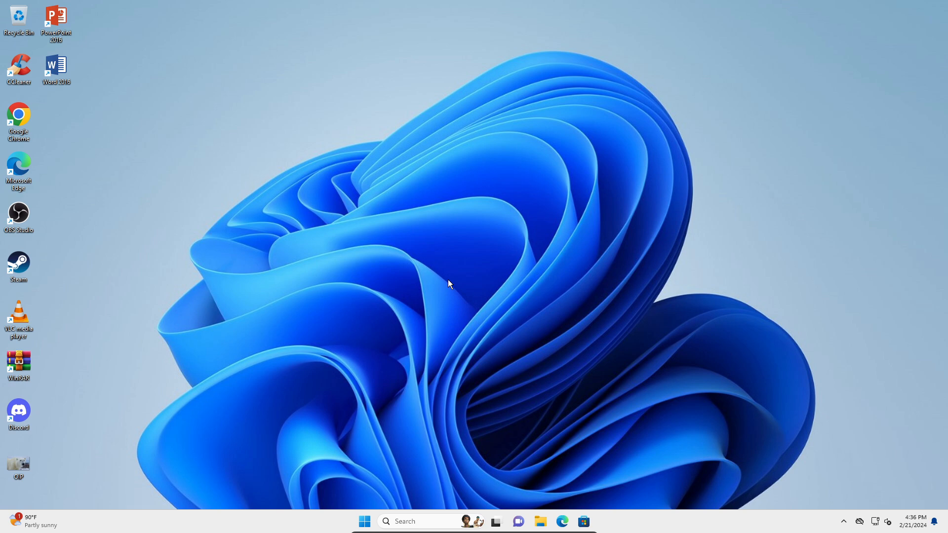